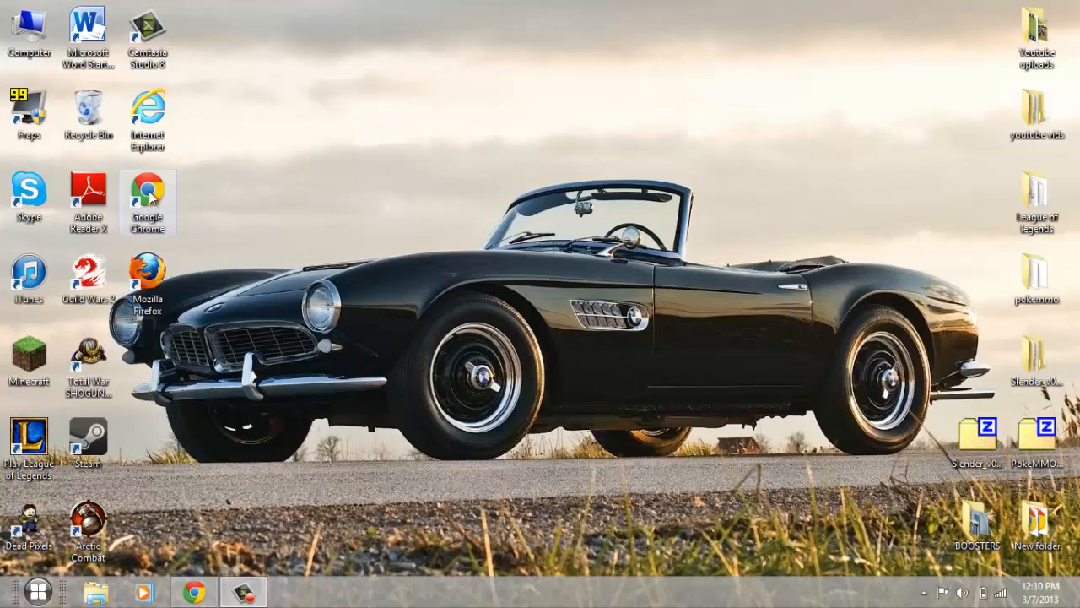
Launch Chrome from the desktop, maximize it and go to its Settings page
double_click(149, 196)
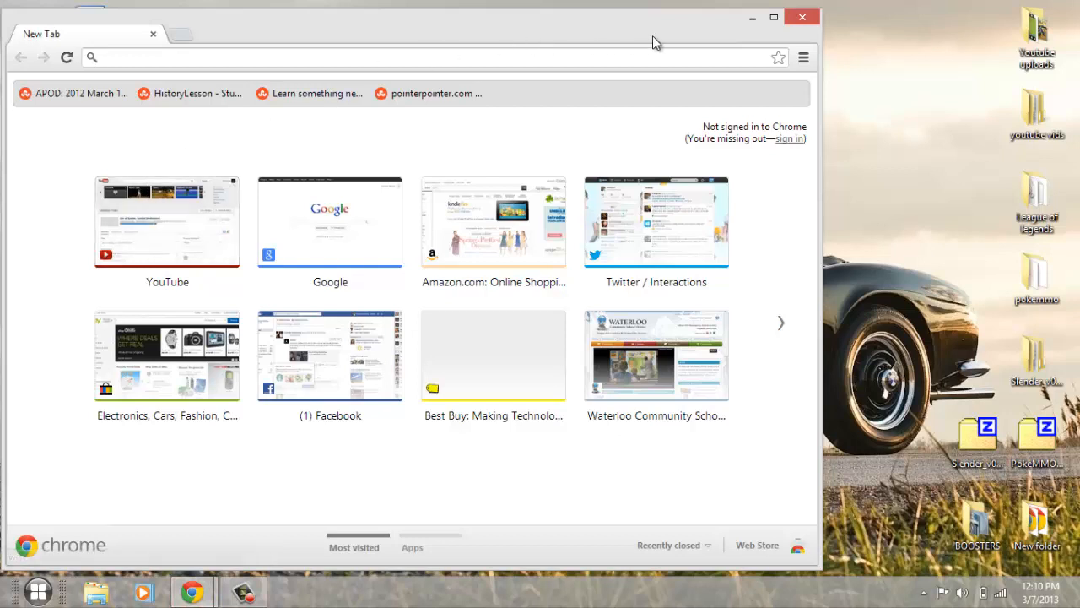
click(773, 17)
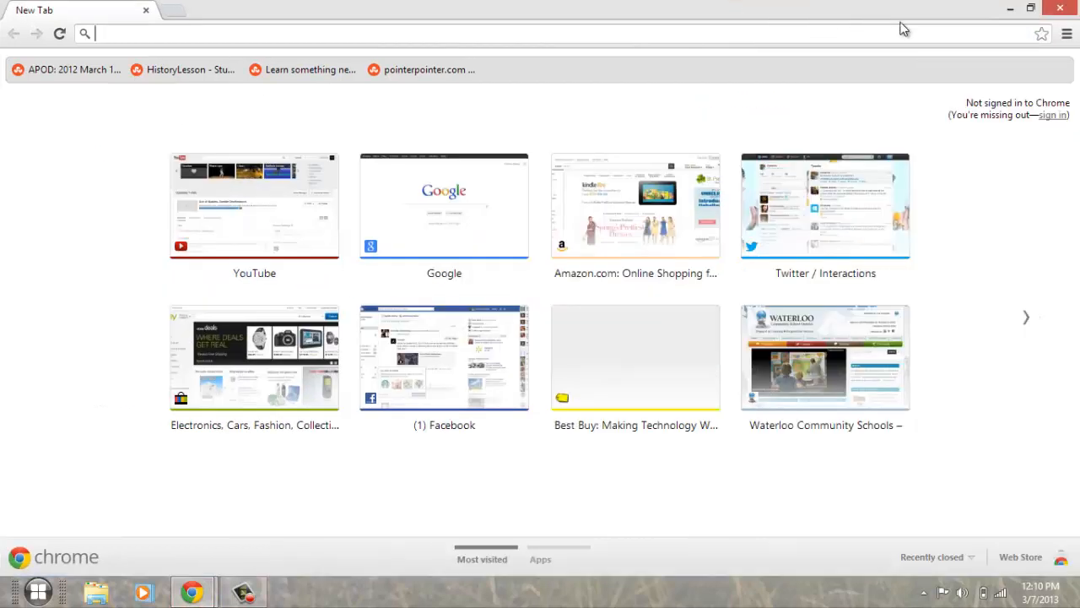
click(1067, 34)
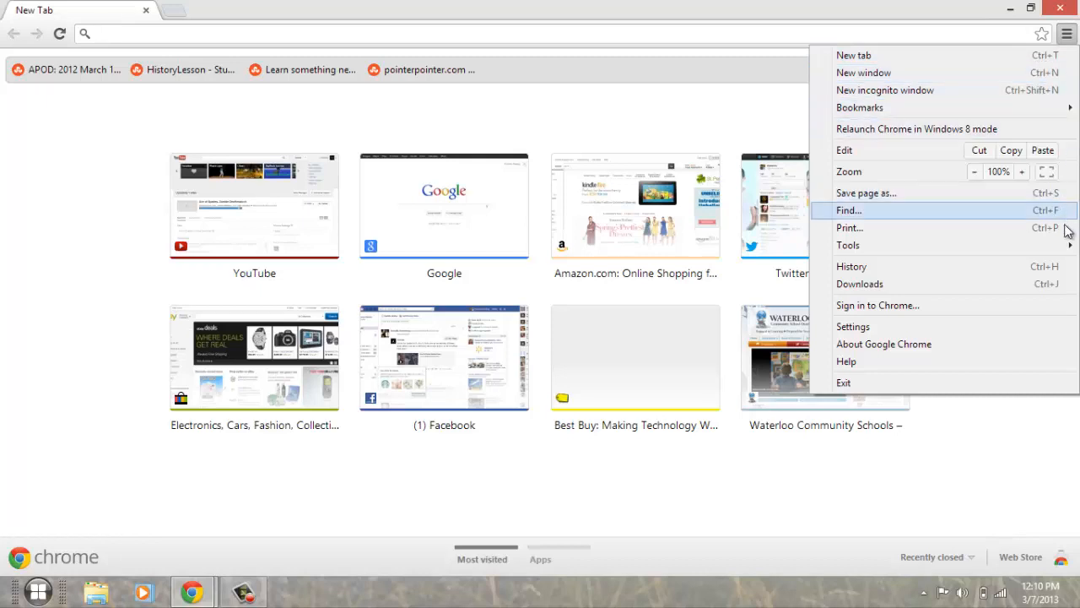
click(854, 327)
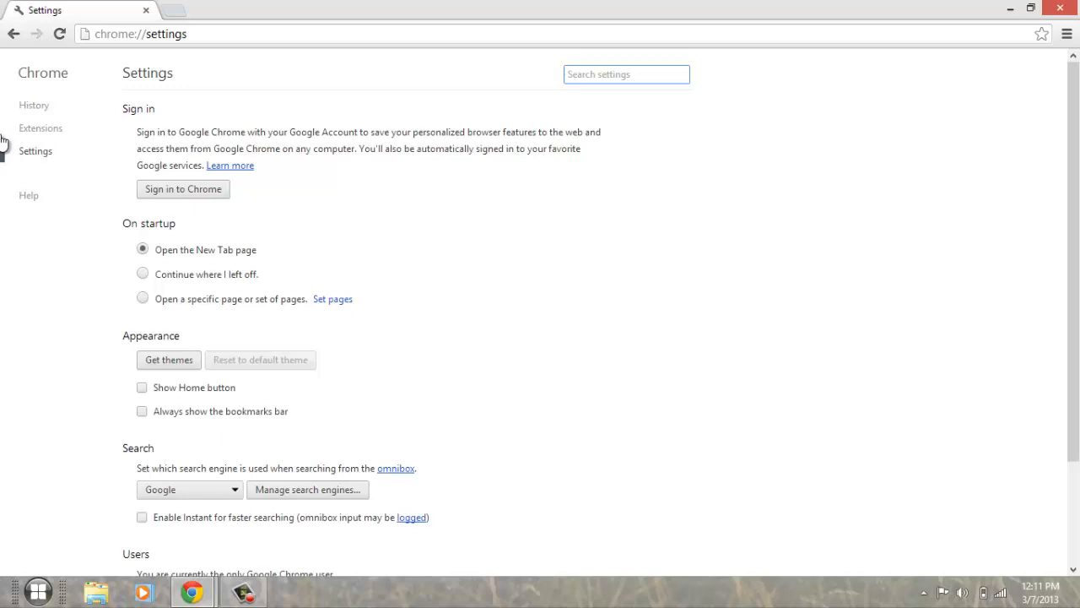
Check the Extensions page and confirm no extensions are installed
click(40, 129)
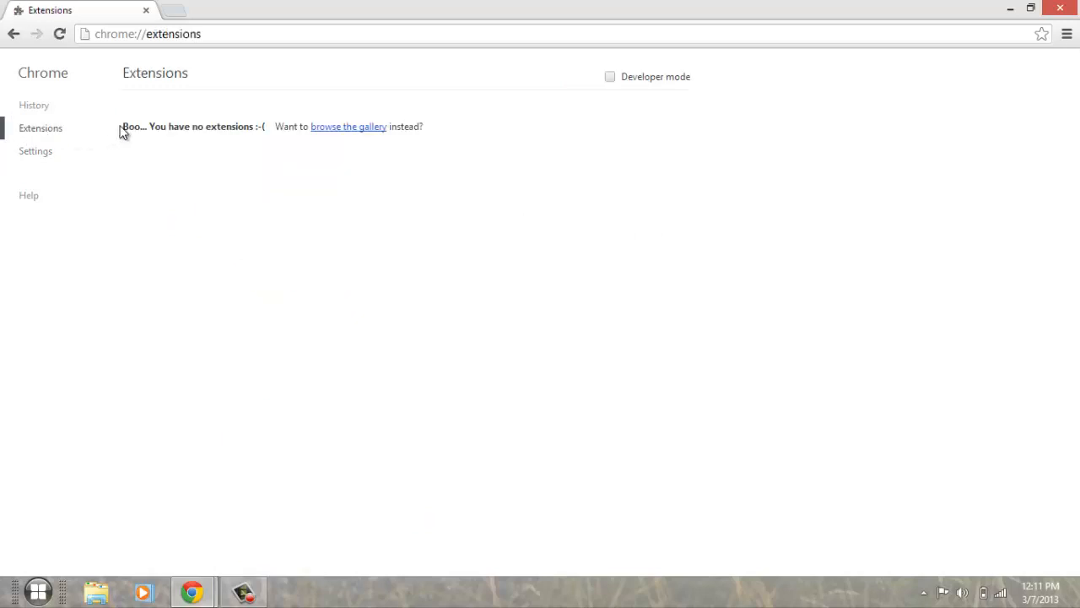
mouse_move(422, 133)
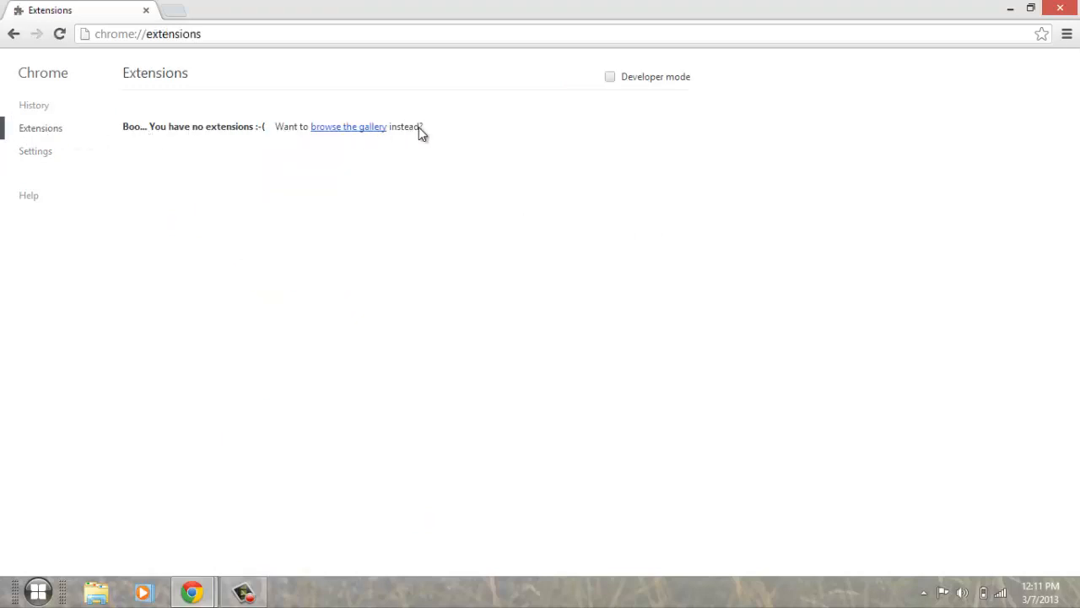
mouse_move(476, 199)
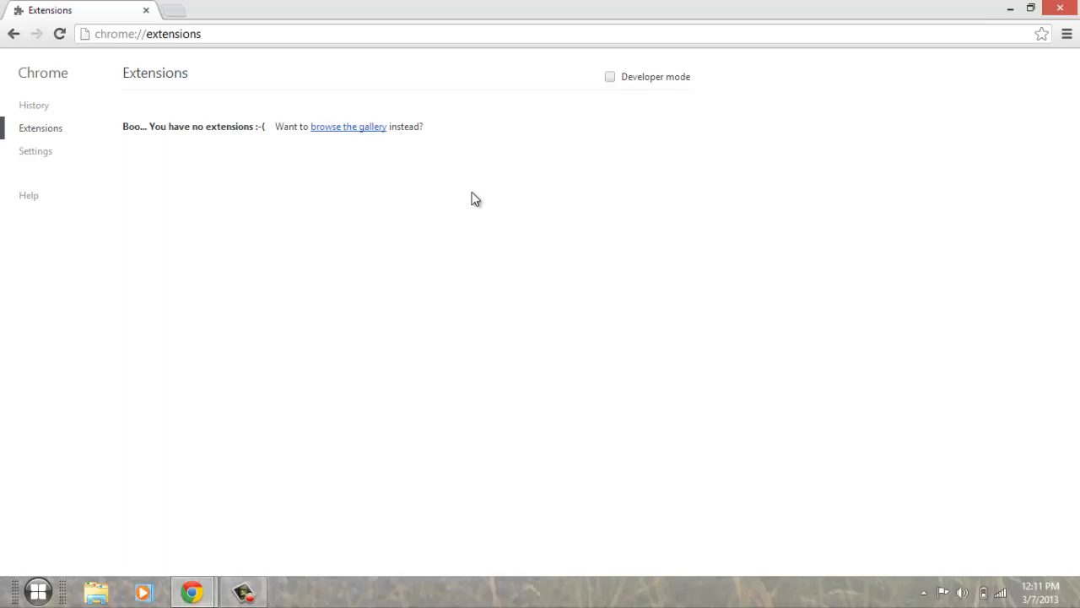
mouse_move(297, 219)
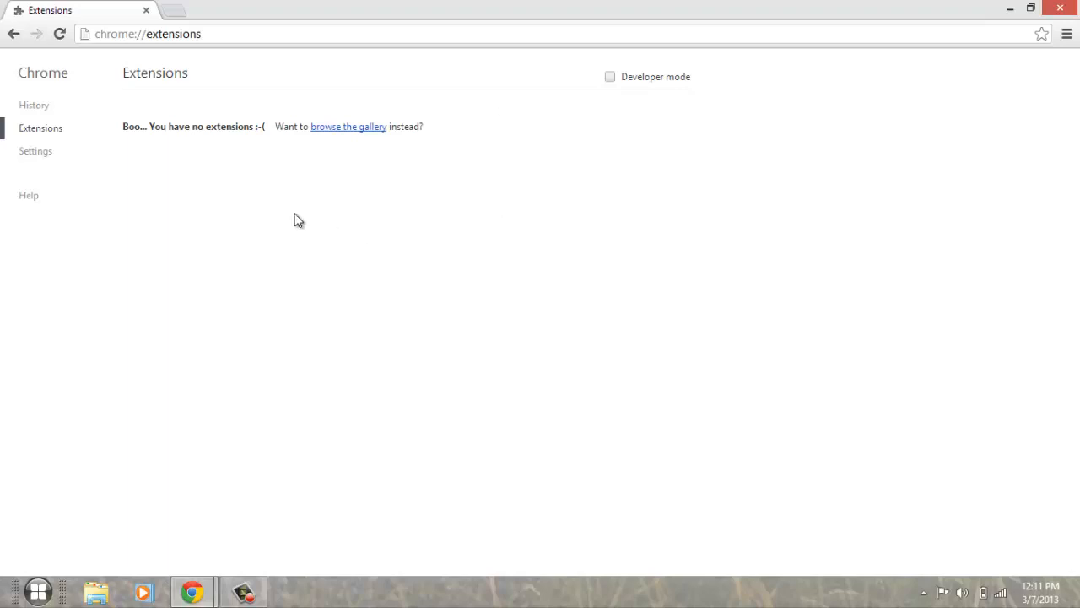
mouse_move(489, 148)
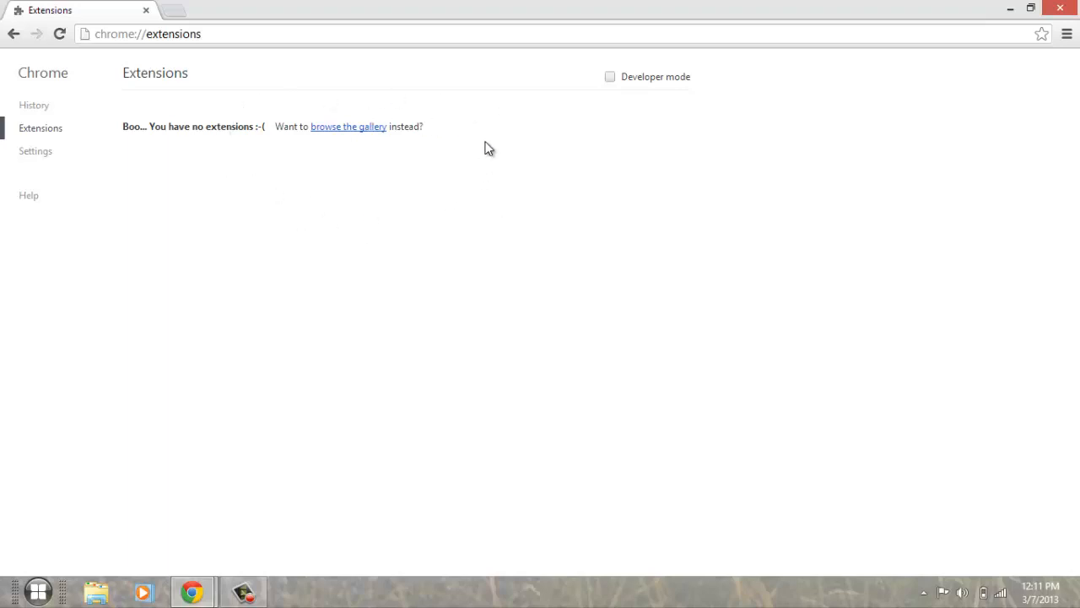
mouse_move(432, 179)
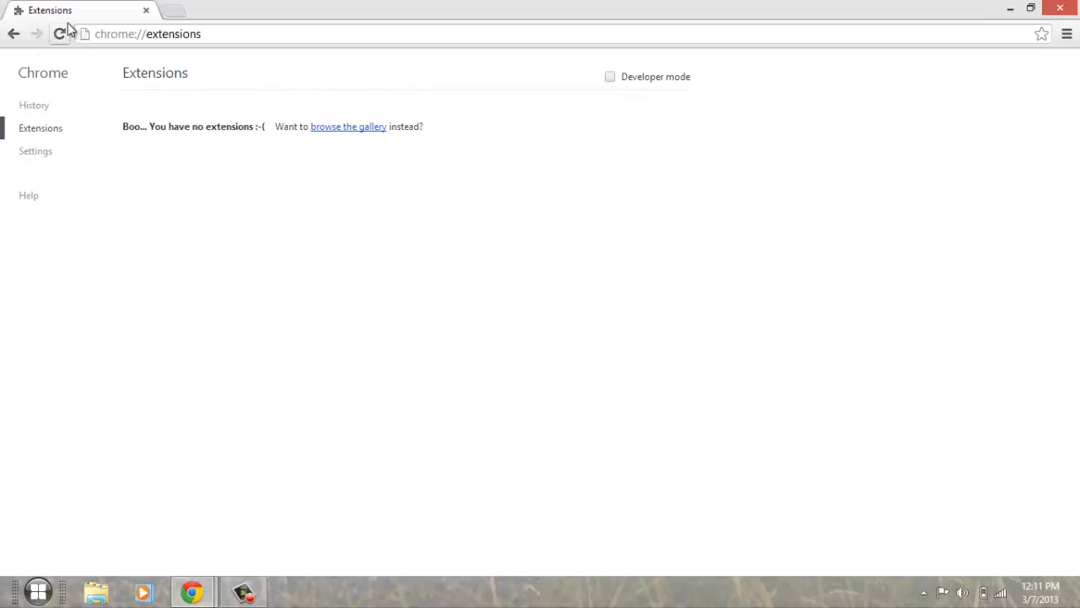
click(148, 34)
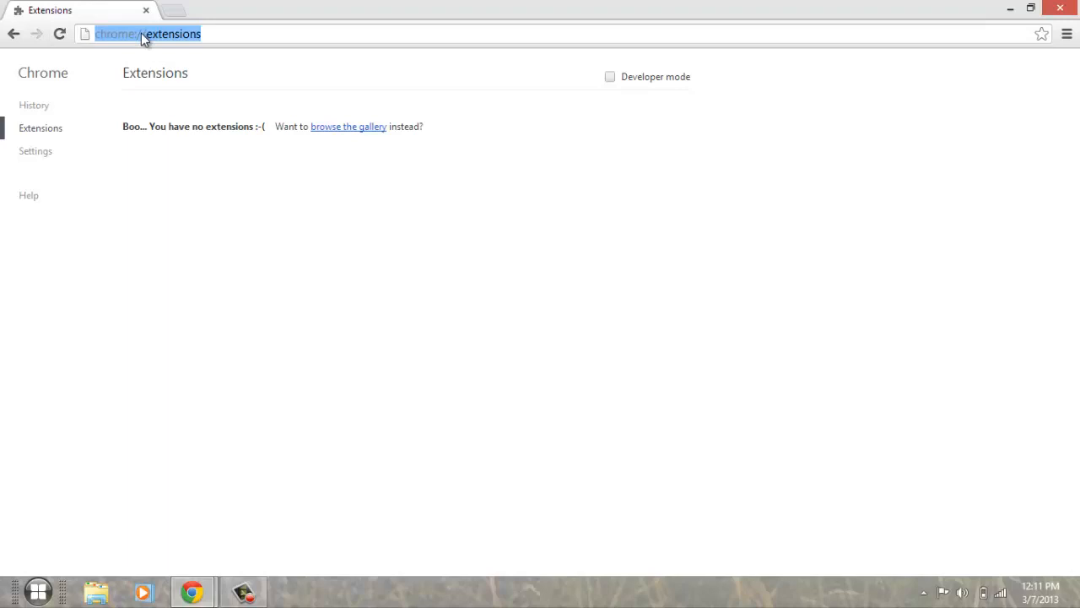
text(www.godgle.com)
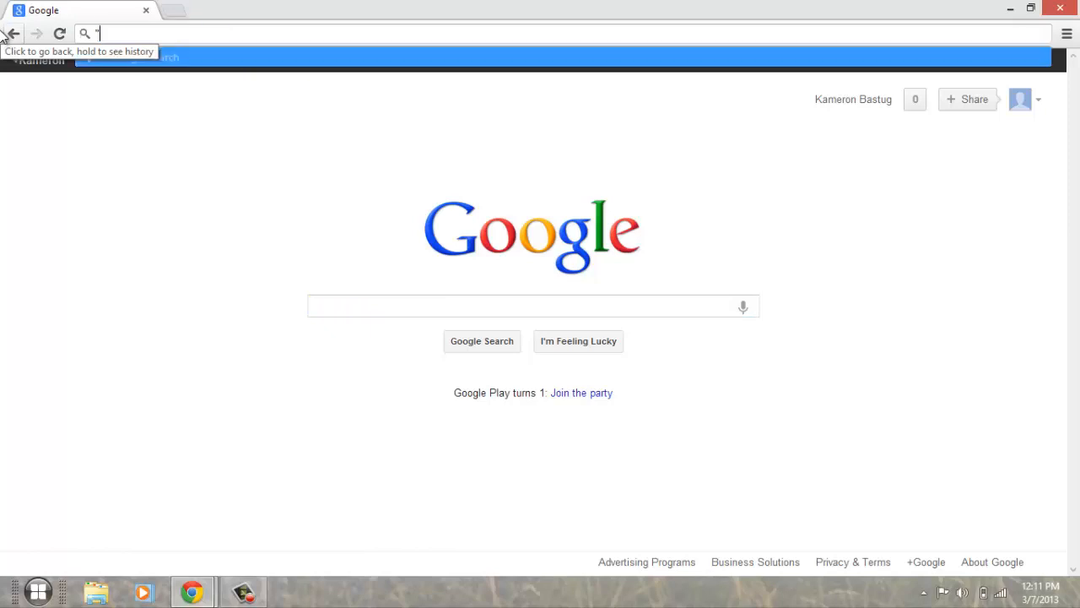
text(mywebs)
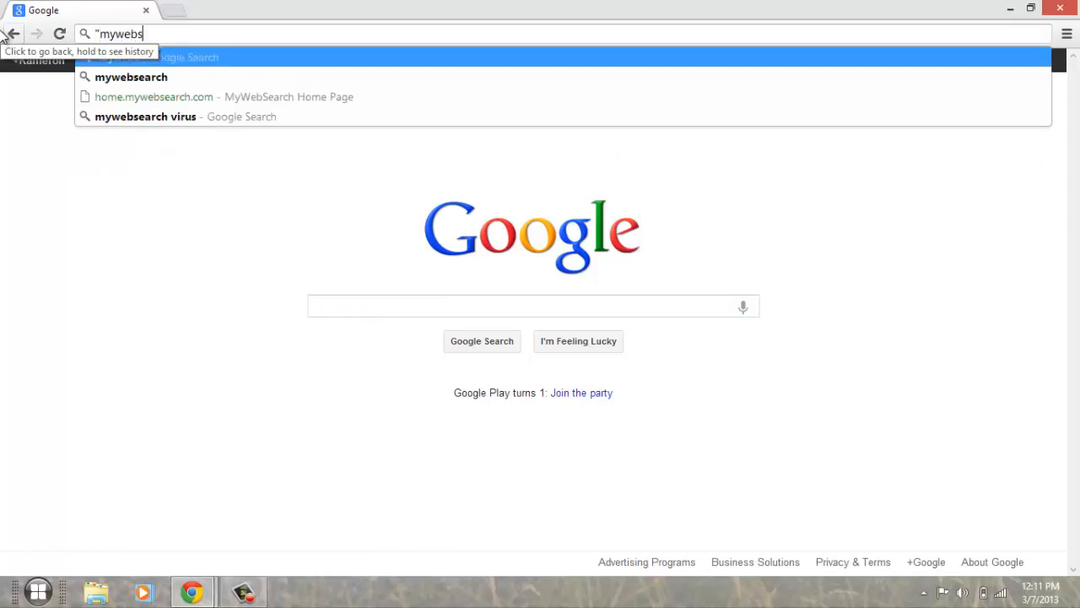
text(earch ()
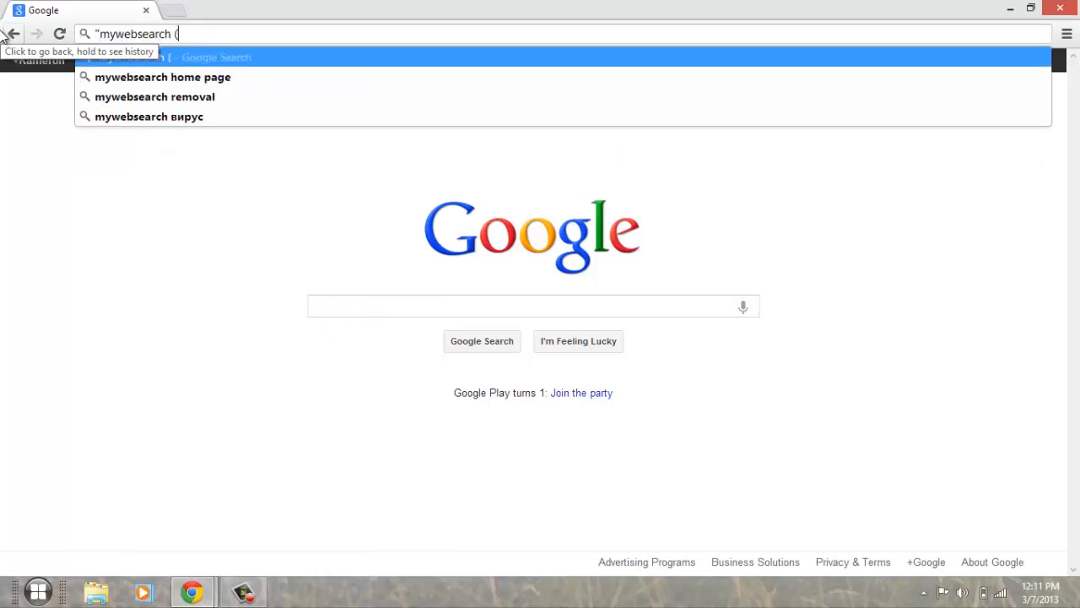
text(examp)
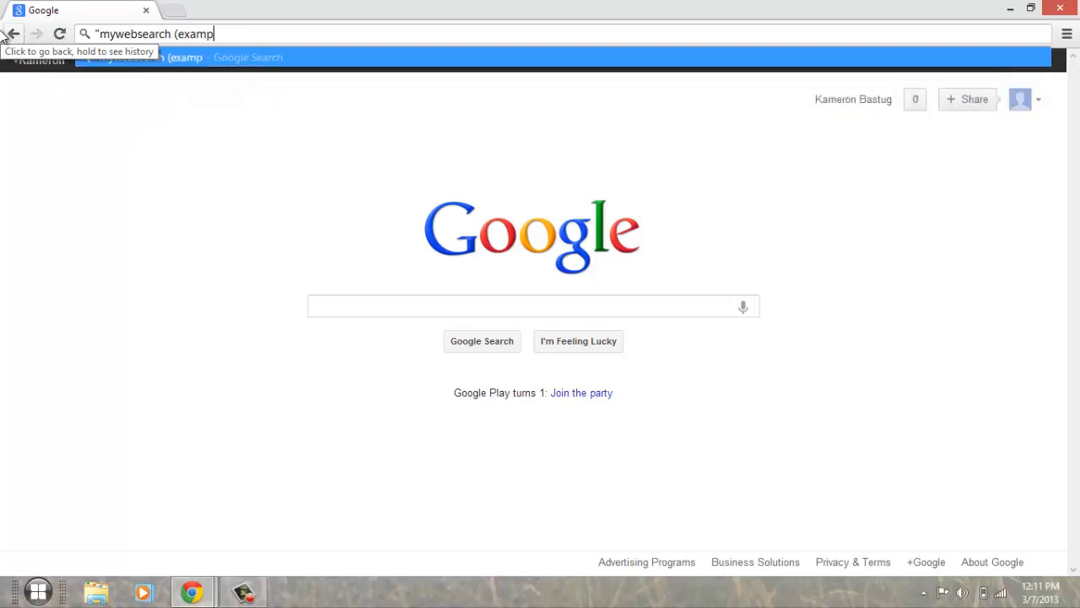
text(le))
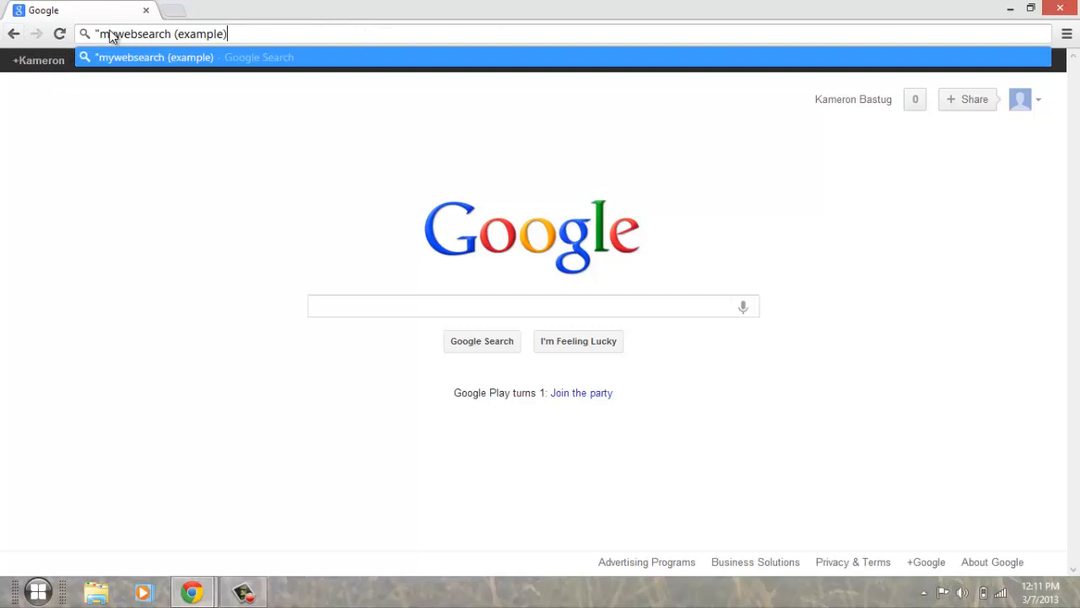
mouse_move(267, 29)
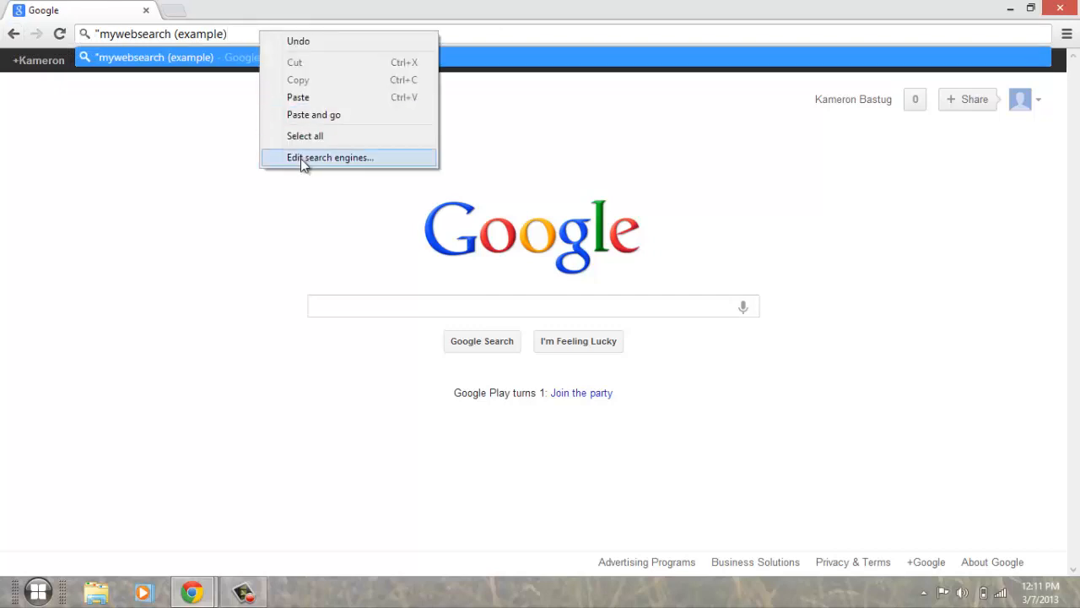
Delete the Twitter, waterloo.craigslist.org and weather.com engines and make Google the default
click(330, 159)
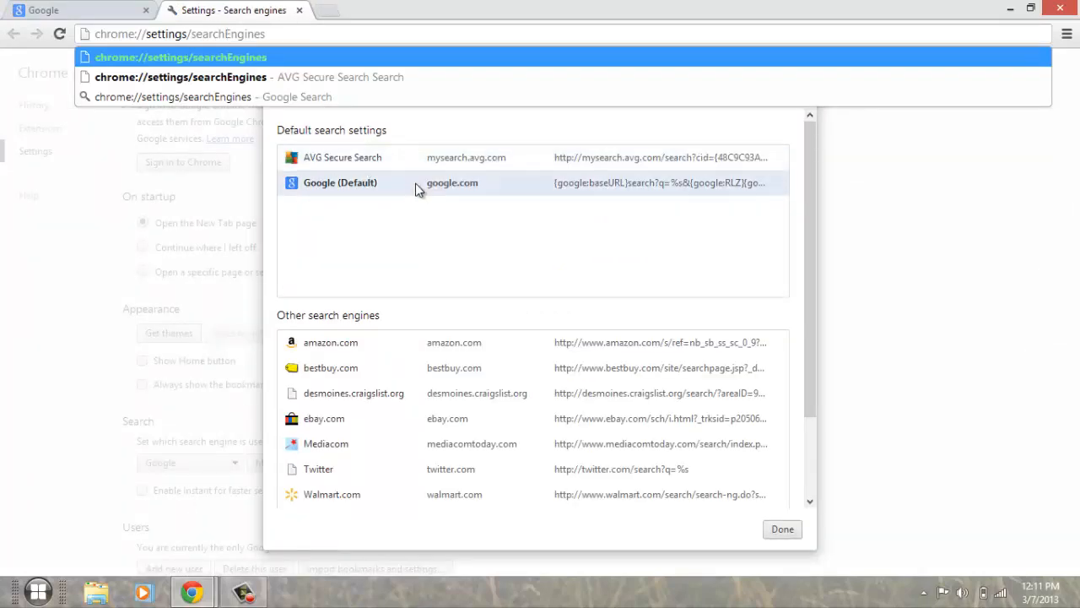
mouse_move(777, 395)
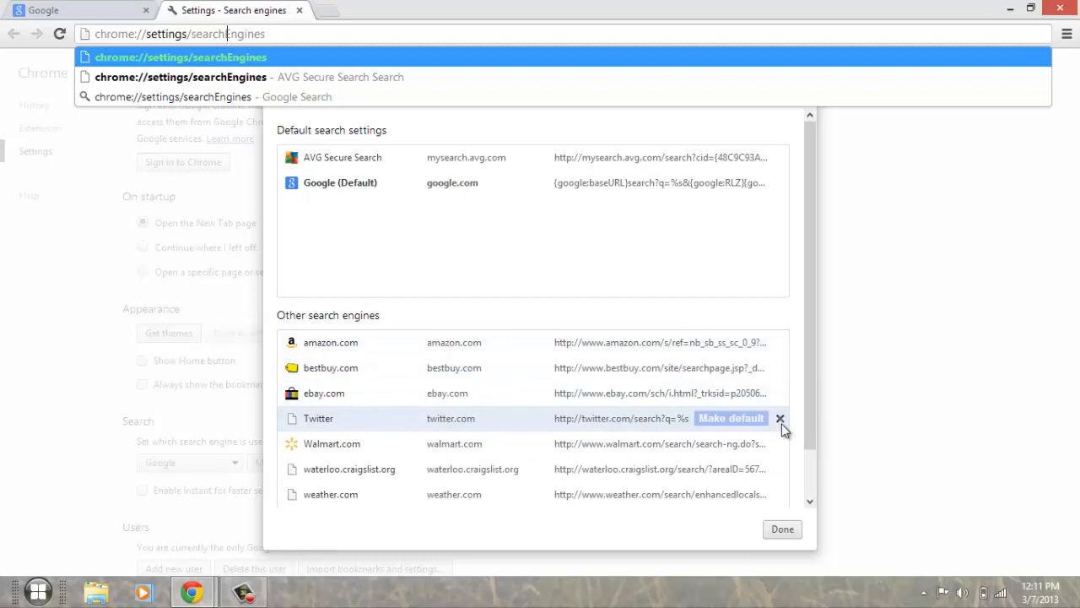
click(780, 419)
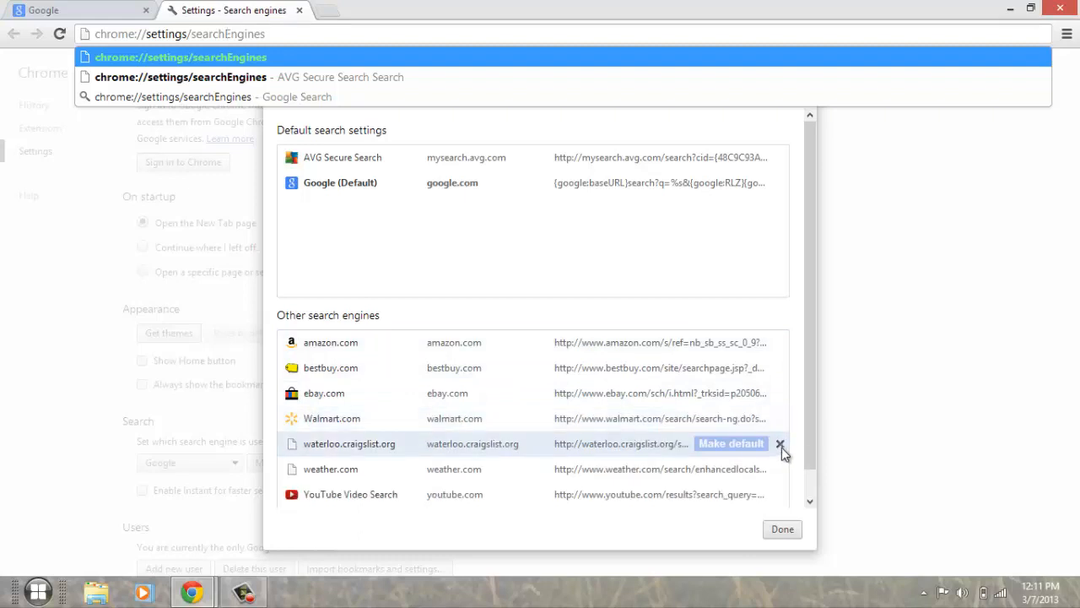
click(780, 442)
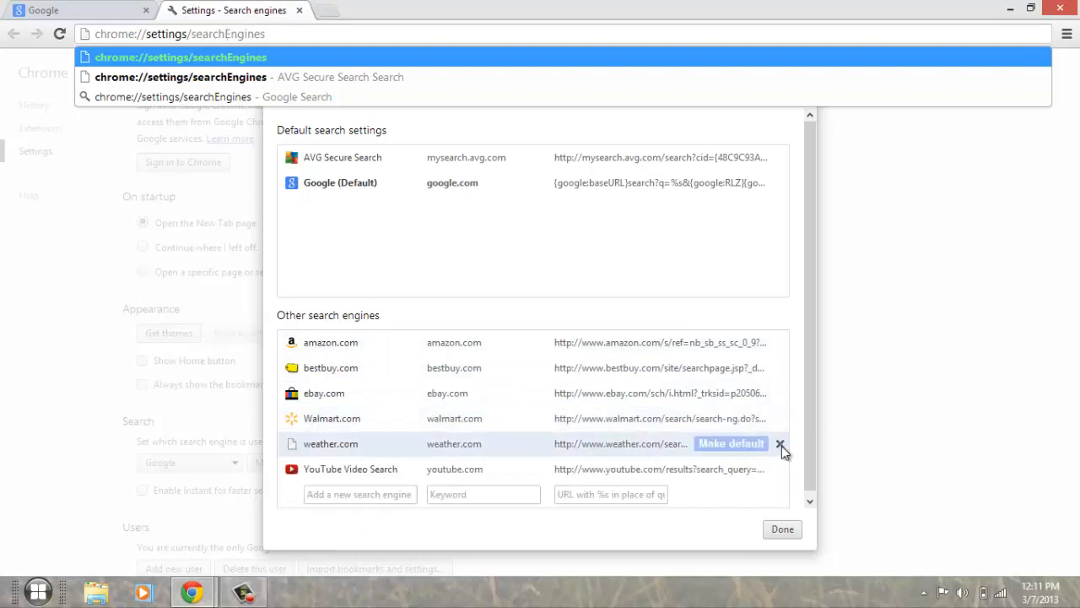
click(780, 443)
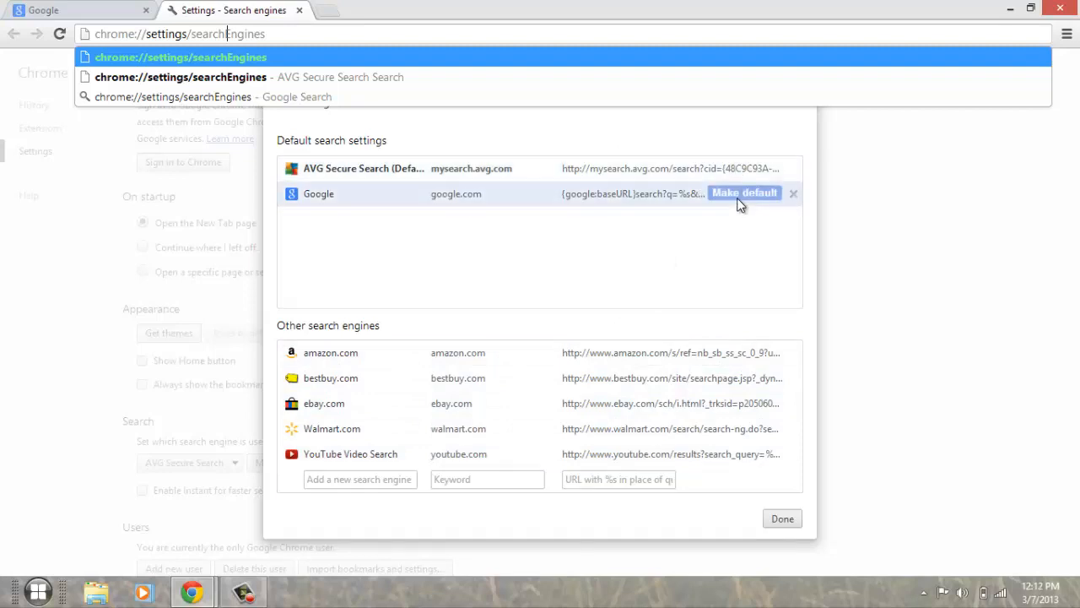
click(743, 192)
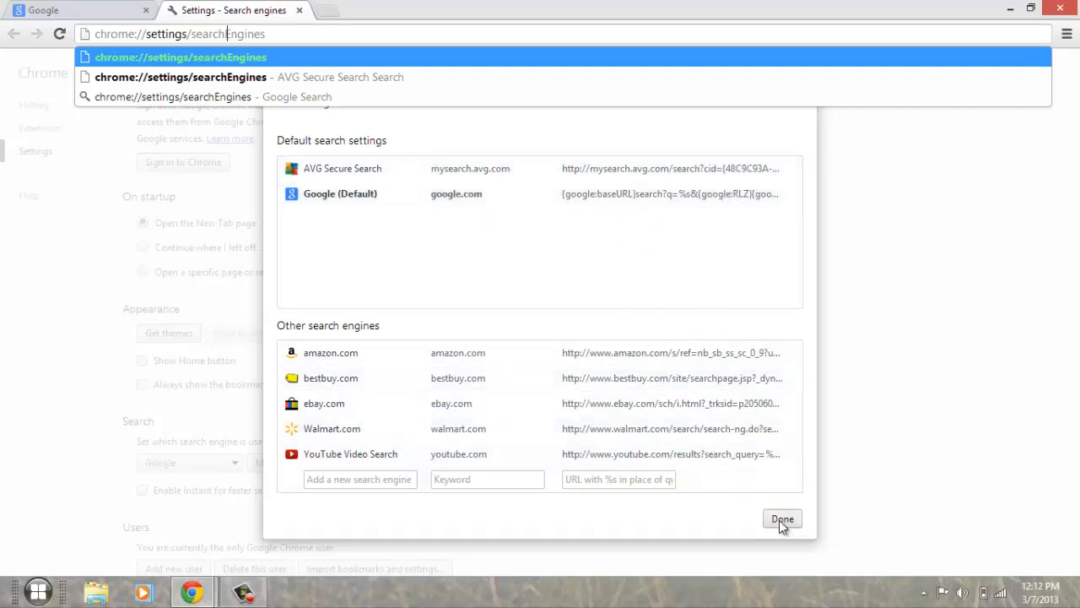
Close the settings, relaunch Chrome maximized and search for 'hello' with Google
click(782, 518)
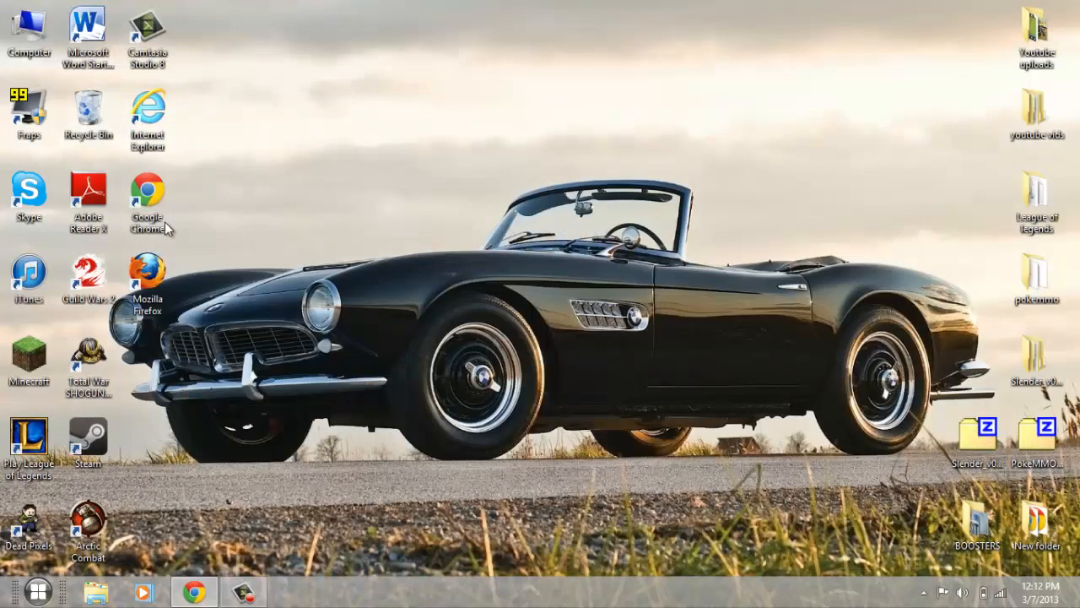
double_click(148, 199)
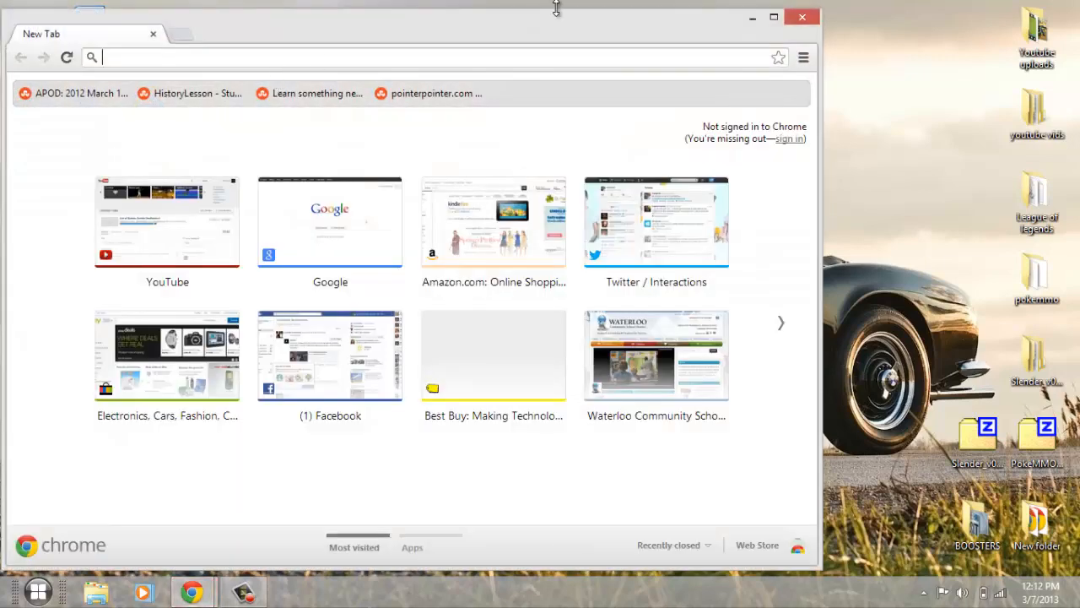
click(773, 17)
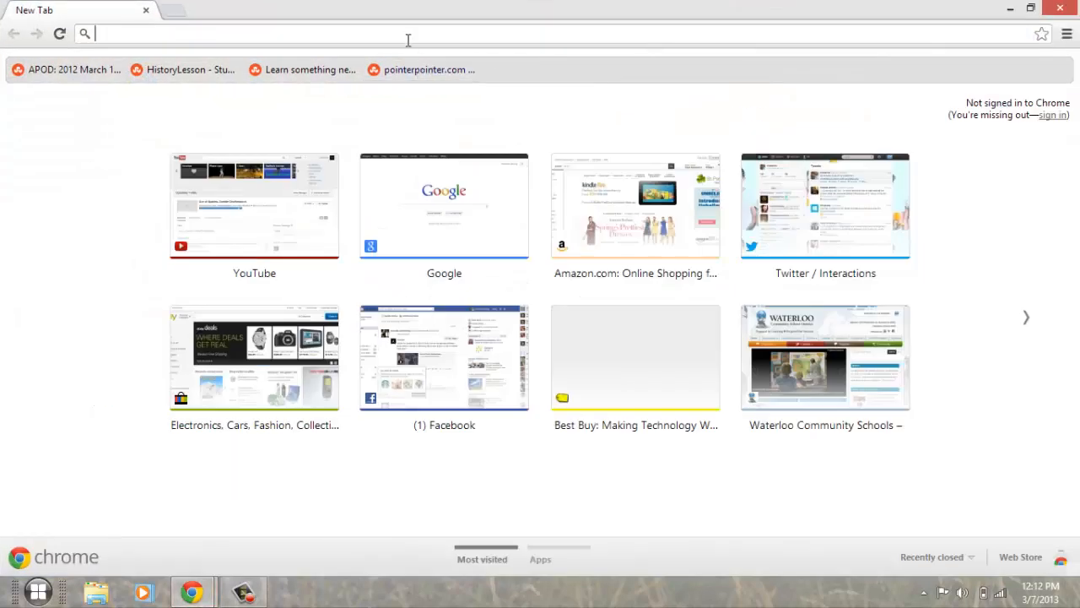
text(hello)
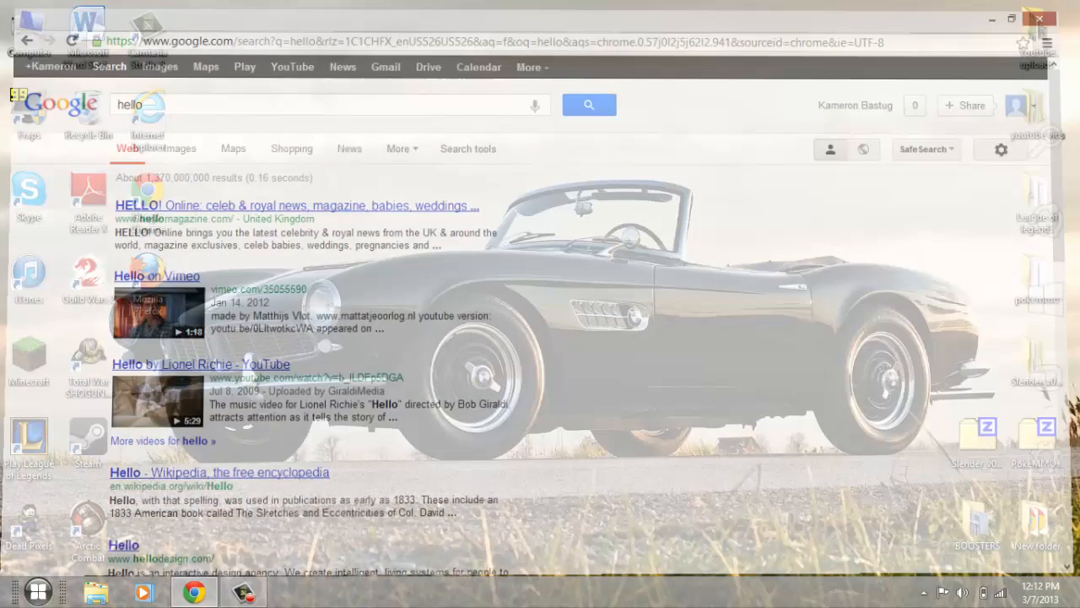
click(1009, 19)
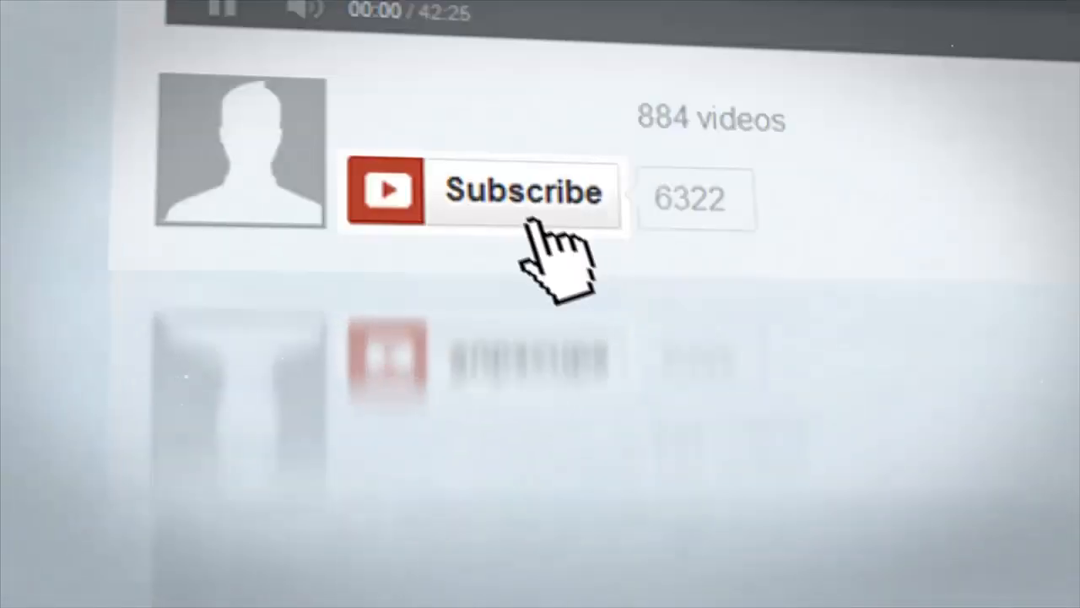
click(523, 192)
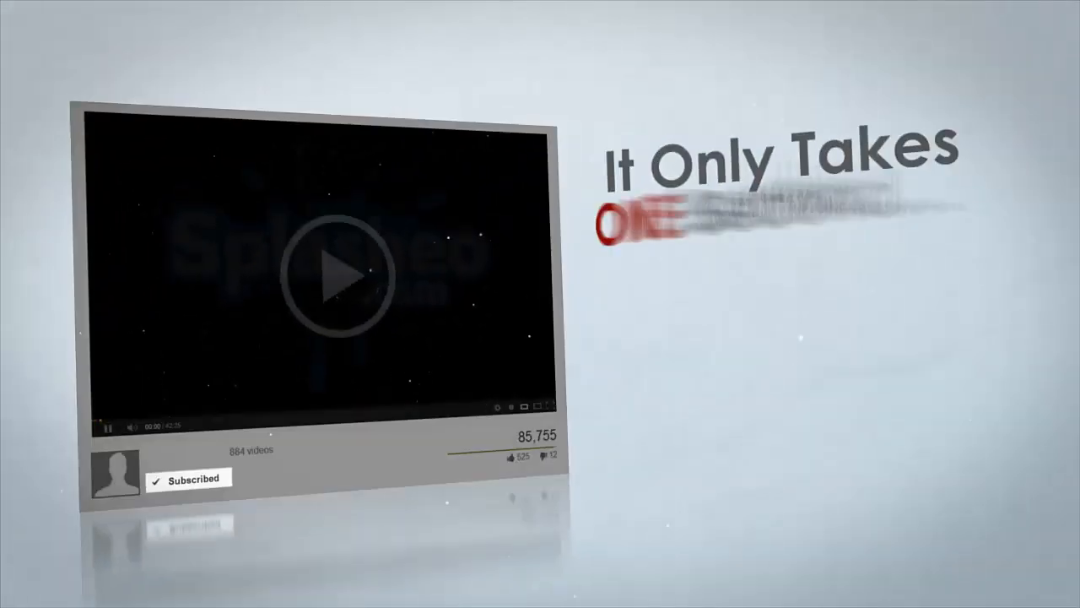